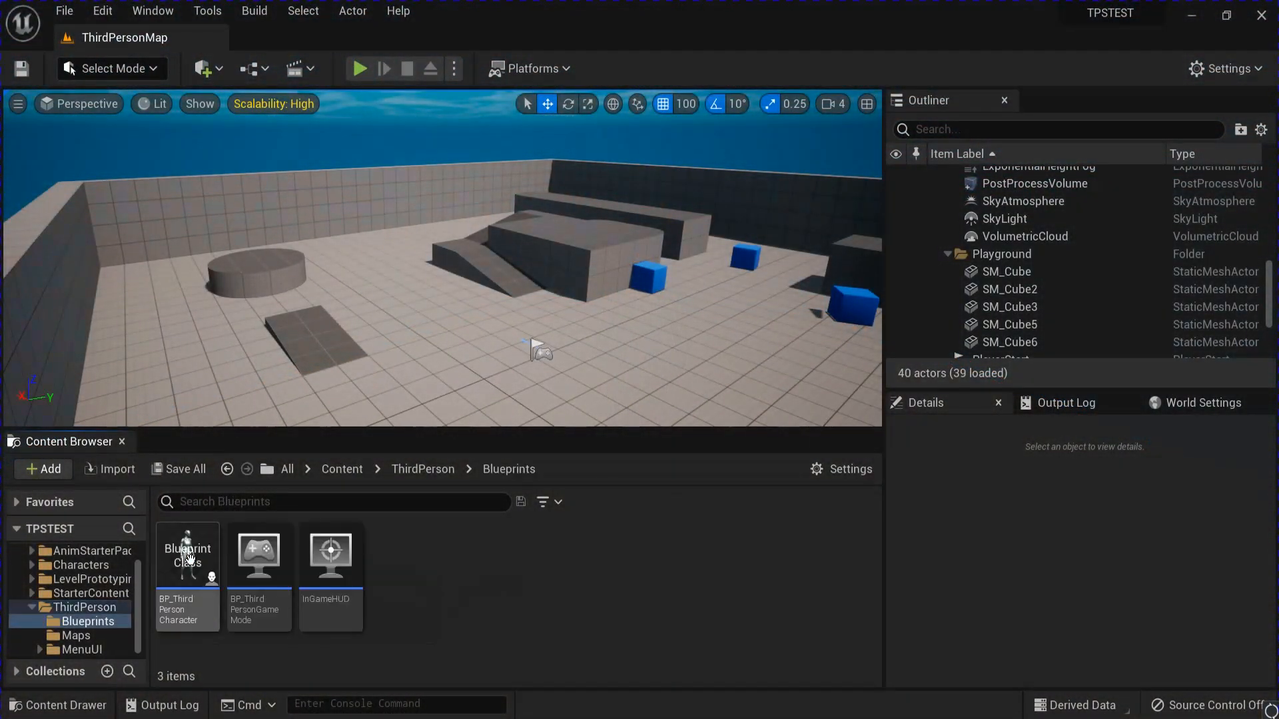
Create a new Actor Blueprint class named GroundSpawner and open it
{"action": "left_click", "coordinate": [41, 468]}
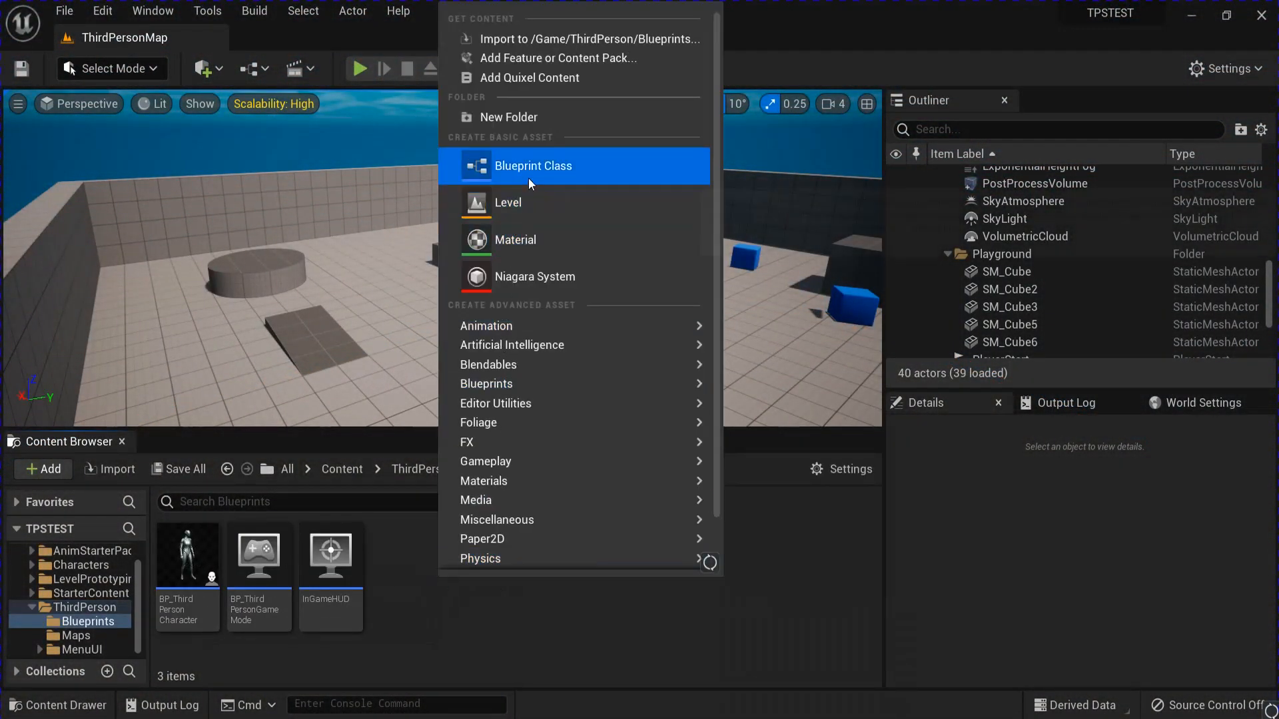
{"action": "left_click", "coordinate": [533, 165]}
{"action": "type", "text": "Gro"}
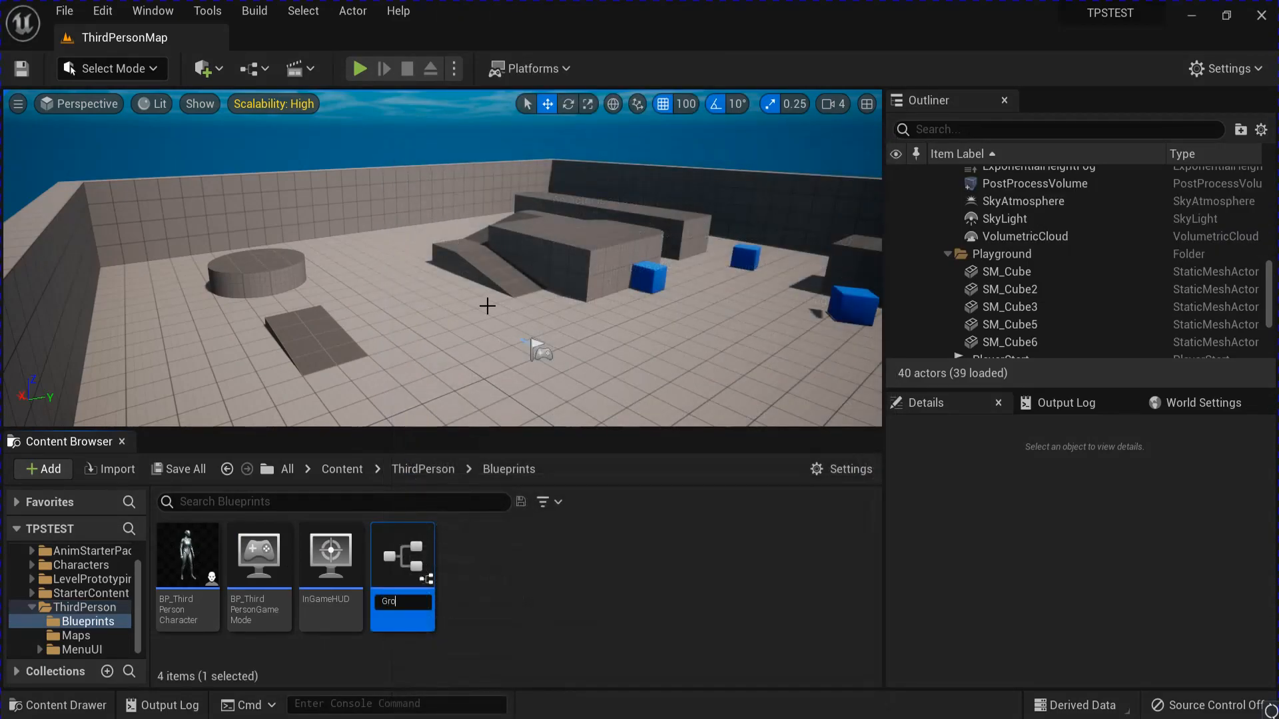
{"action": "type", "text": "dSpawner"}
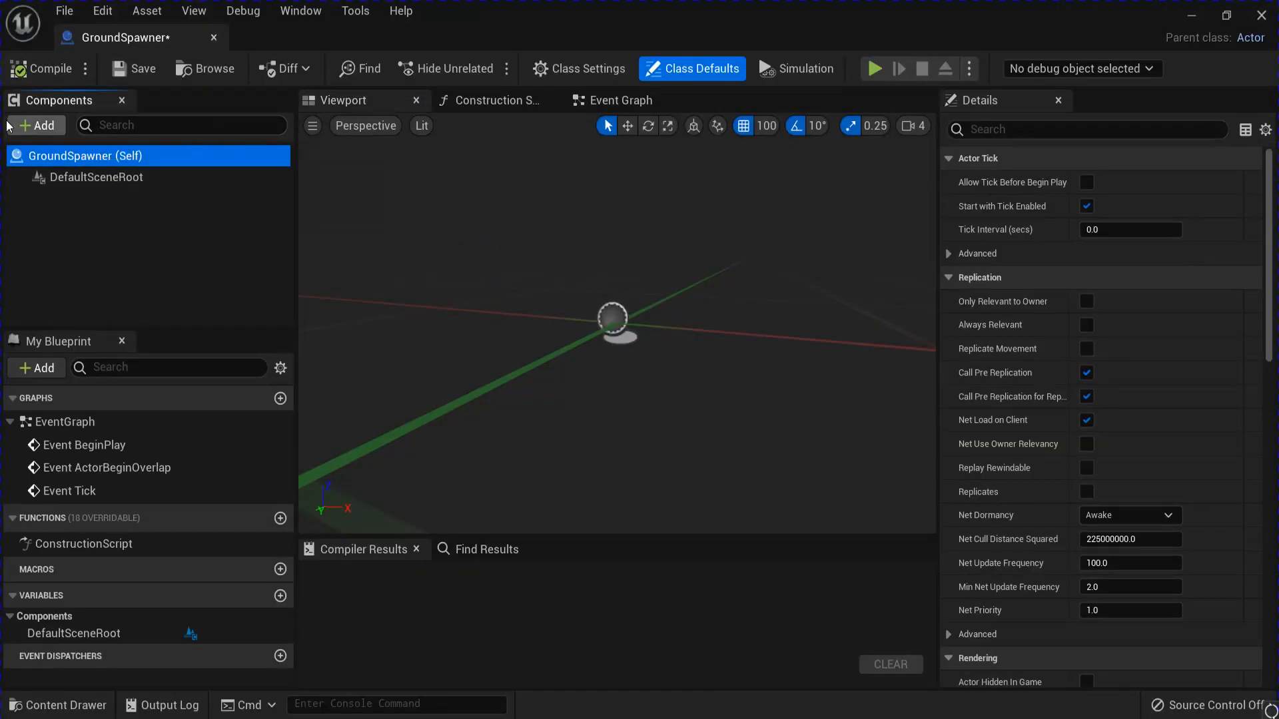
Add the Box, Arrow and stone-textured Cube components to GroundSpawner
{"action": "left_click", "coordinate": [36, 125]}
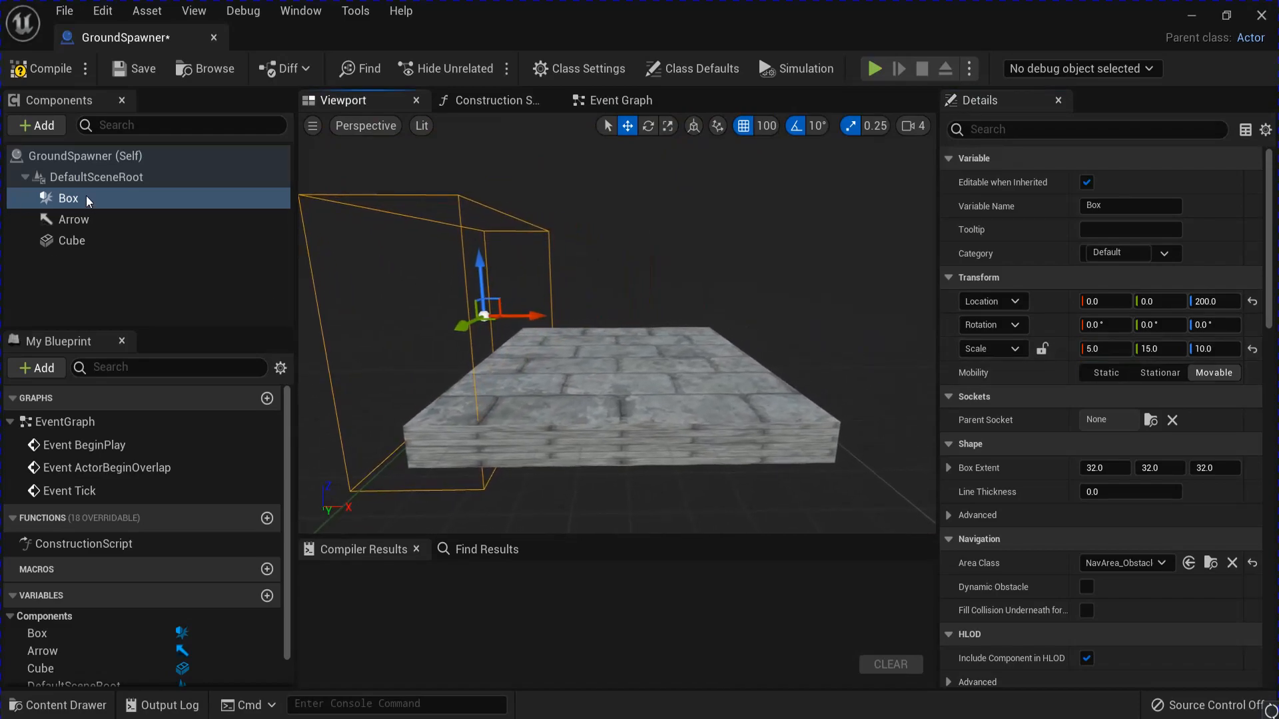
Rename the box to SpawnTrigger and its duplicate to DeleteTrigger at X 2000
{"action": "double_click", "coordinate": [1131, 205]}
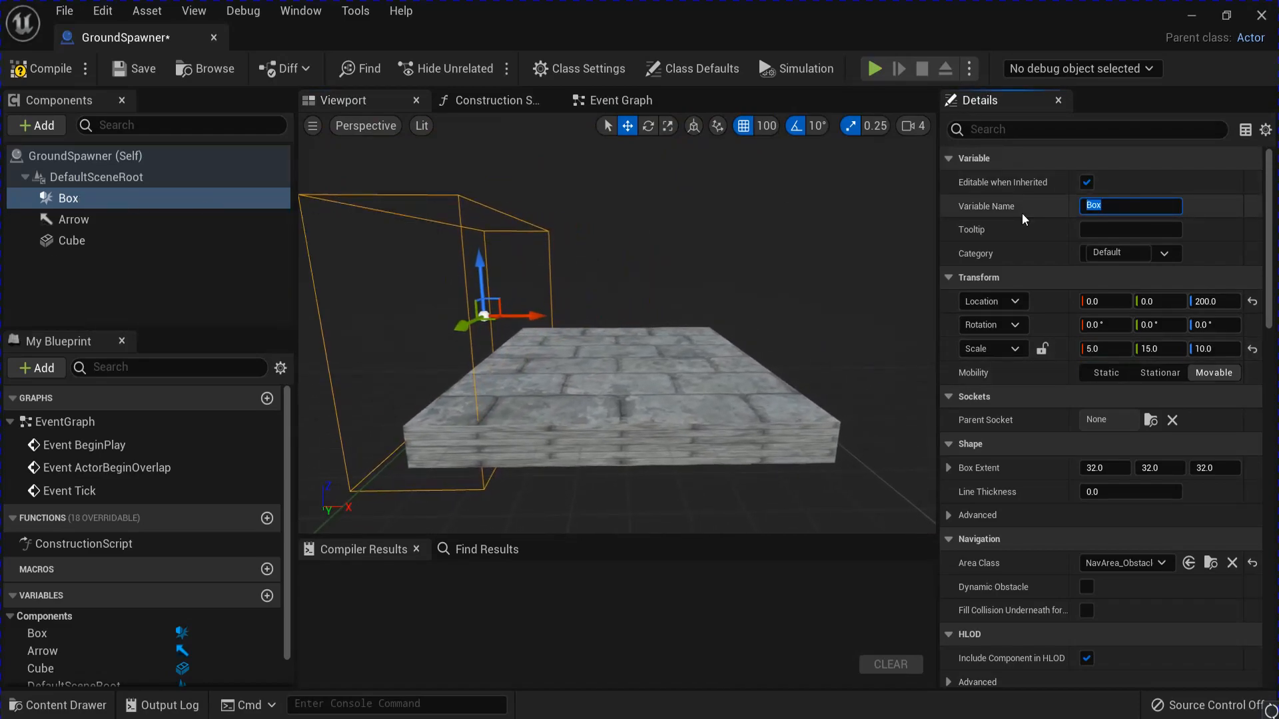
{"action": "type", "text": "SpawnTrigger"}
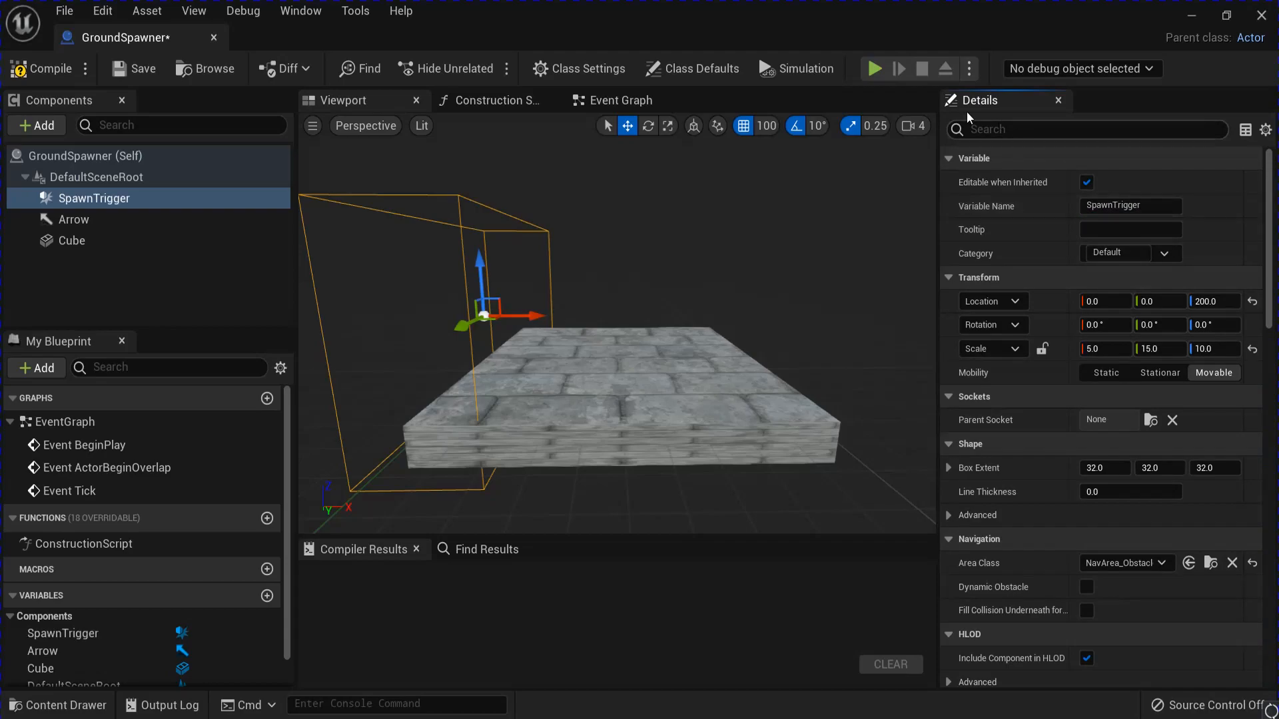
{"action": "mouse_move", "coordinate": [158, 338]}
{"action": "type", "text": "De"}
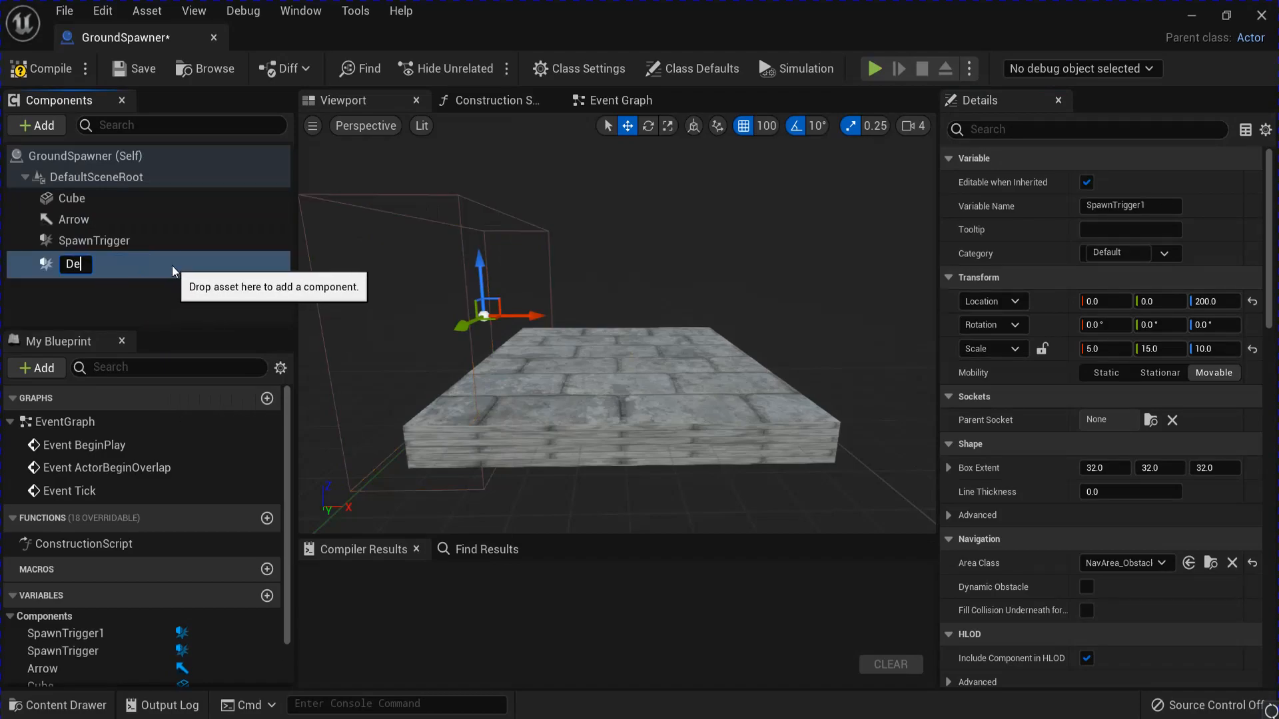
{"action": "type", "text": "lete"}
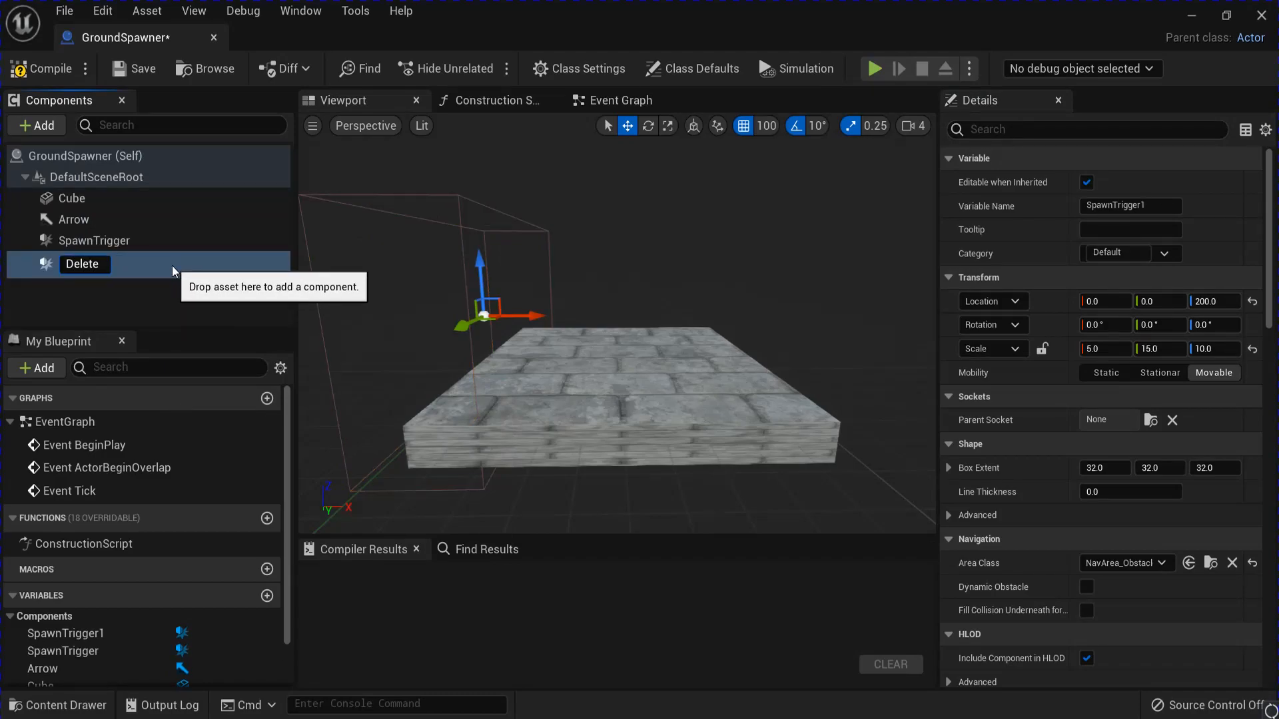
{"action": "type", "text": "Trigger"}
{"action": "left_click", "coordinate": [1106, 300]}
{"action": "type", "text": "2000"}
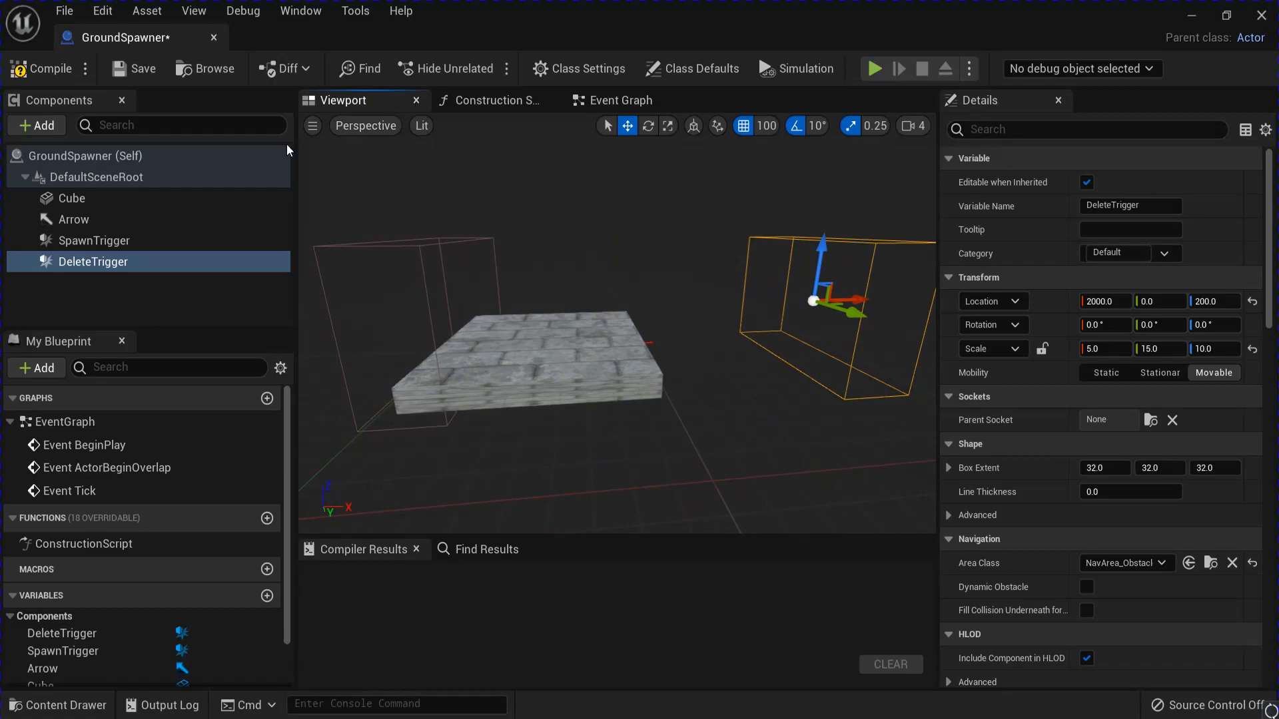
On BeginPlay get the player character, cast to BP_ThirdPersonCharacter and promote to a variable
{"action": "left_click", "coordinate": [620, 100]}
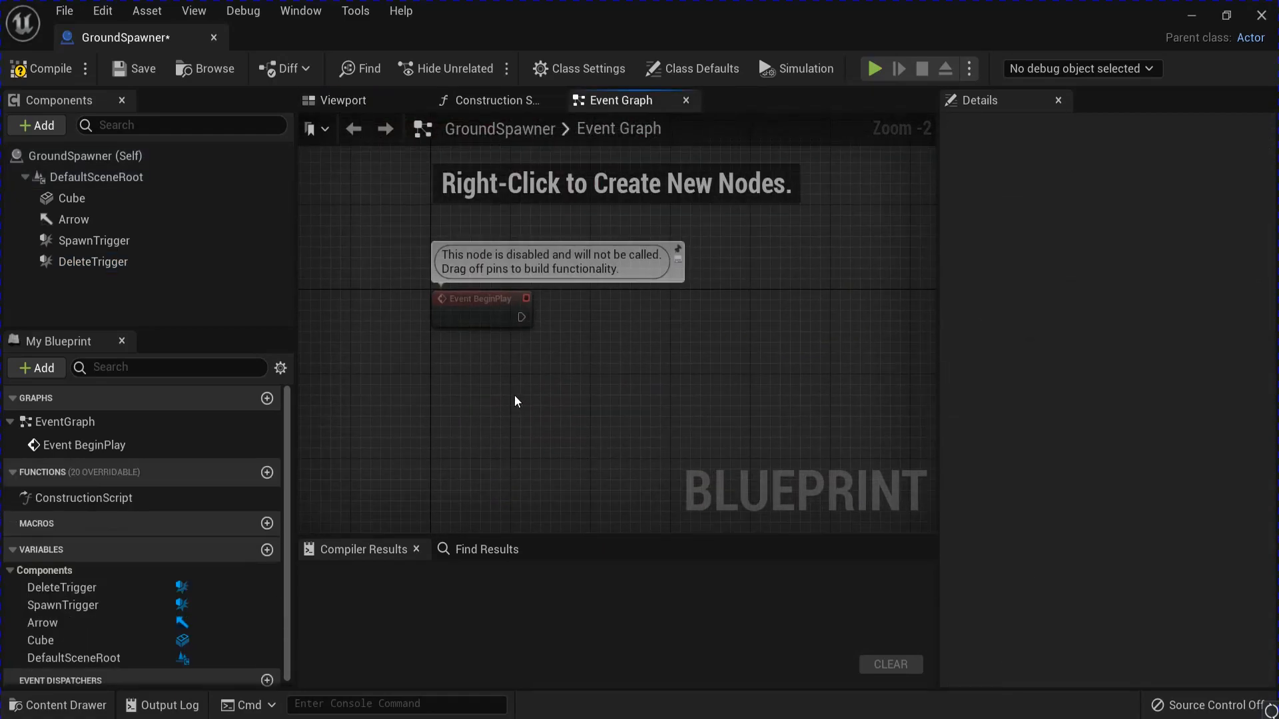
{"action": "type", "text": "getpl"}
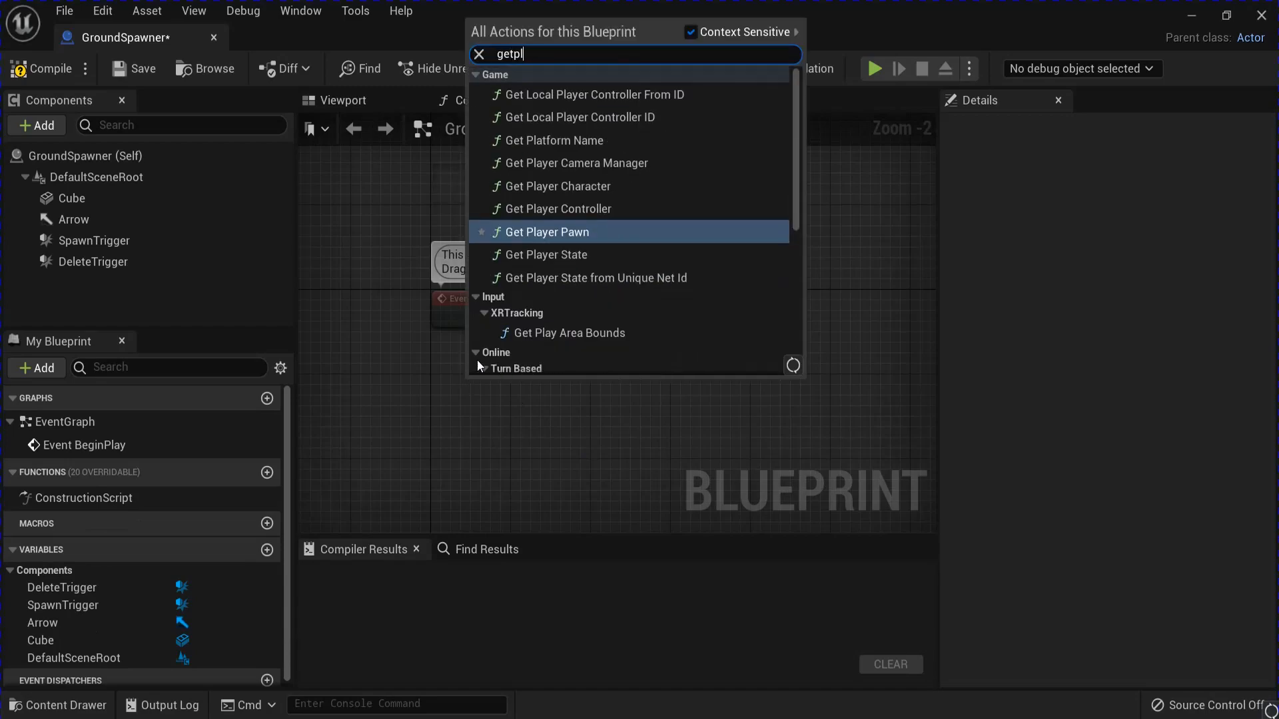
{"action": "left_click", "coordinate": [560, 187]}
{"action": "type", "text": "casttob"}
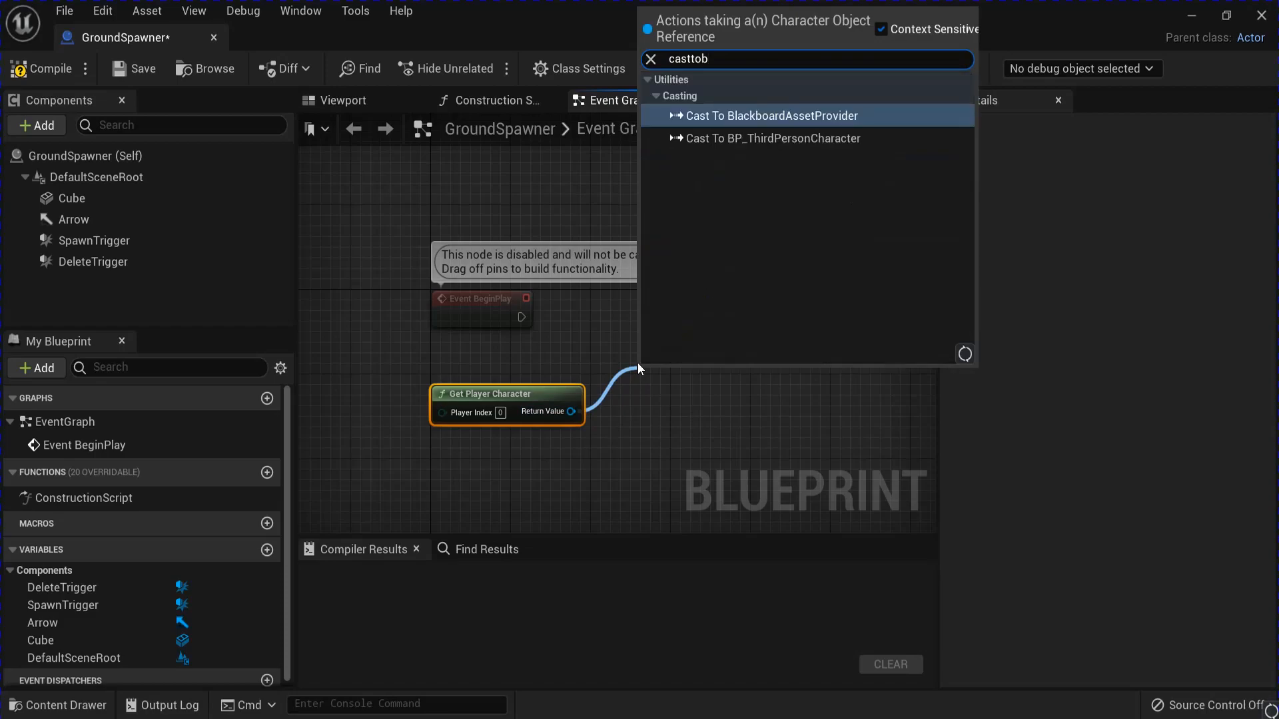
{"action": "left_click", "coordinate": [768, 137]}
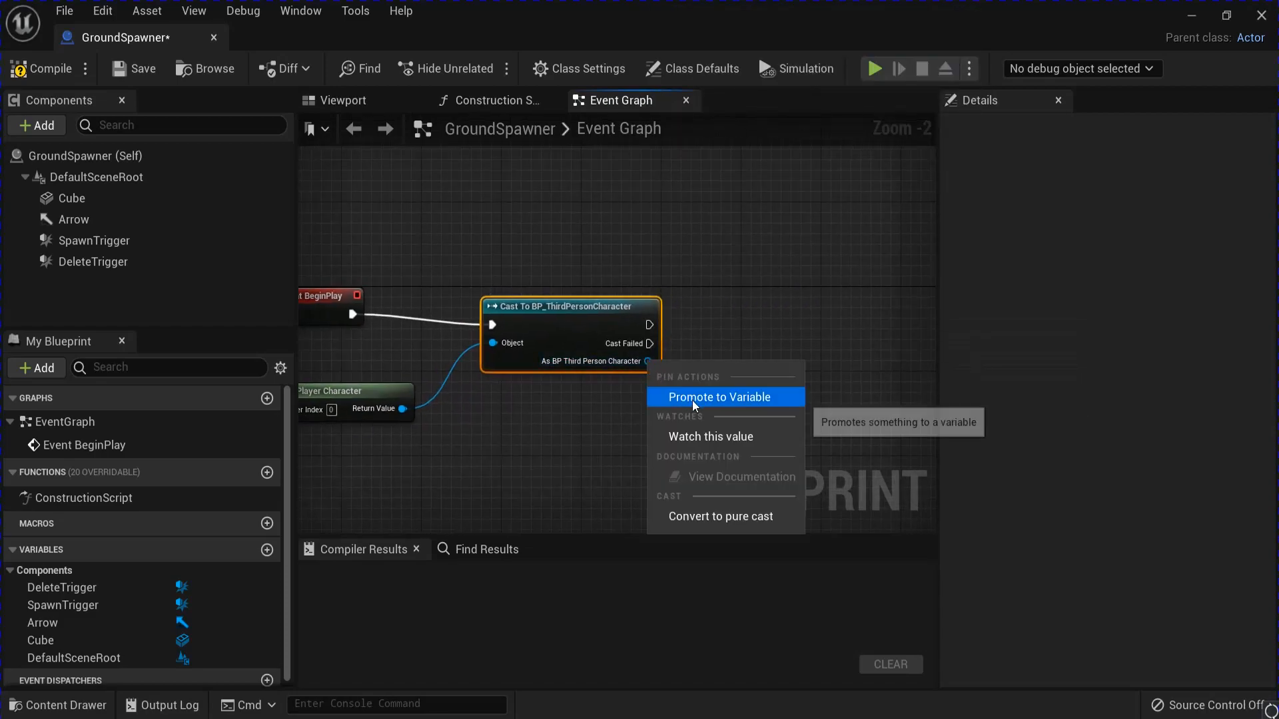
{"action": "left_click", "coordinate": [717, 397]}
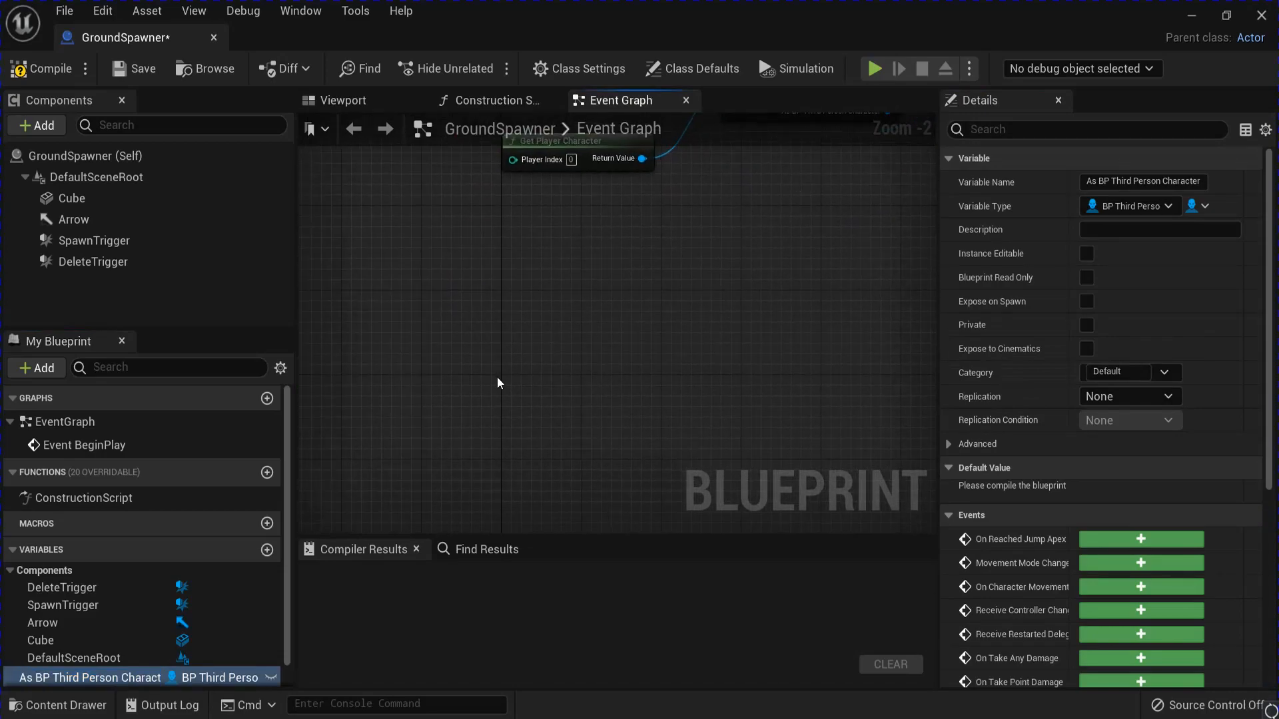
Add an On Component Begin Overlap event for the SpawnTrigger component
{"action": "left_click", "coordinate": [93, 240]}
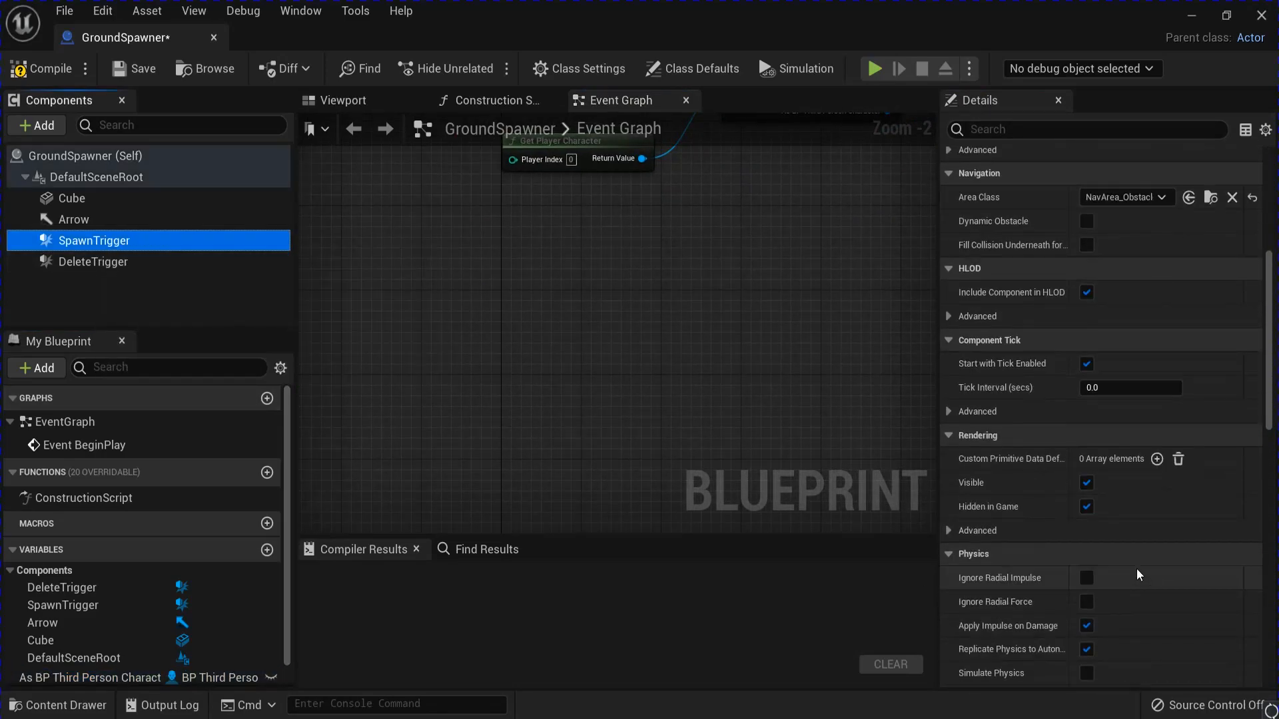
{"action": "scroll", "scroll_direction": "down", "scroll_amount": 3}
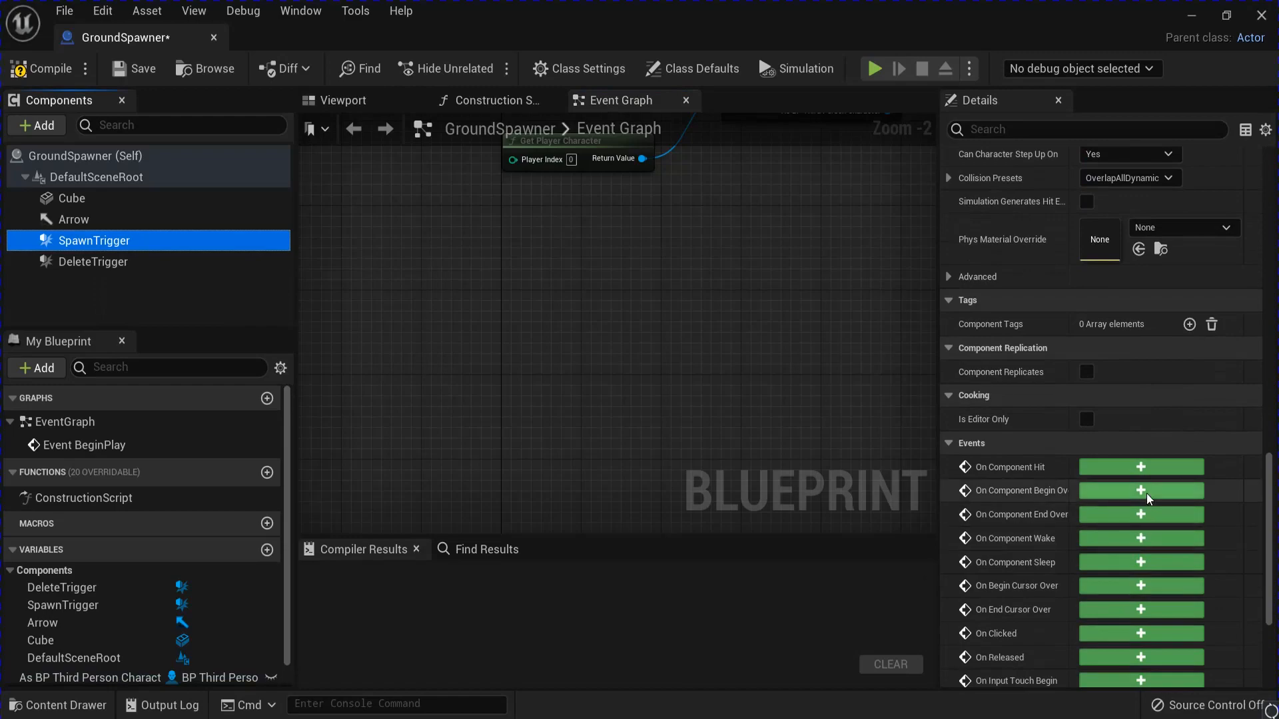
{"action": "left_click", "coordinate": [1141, 490]}
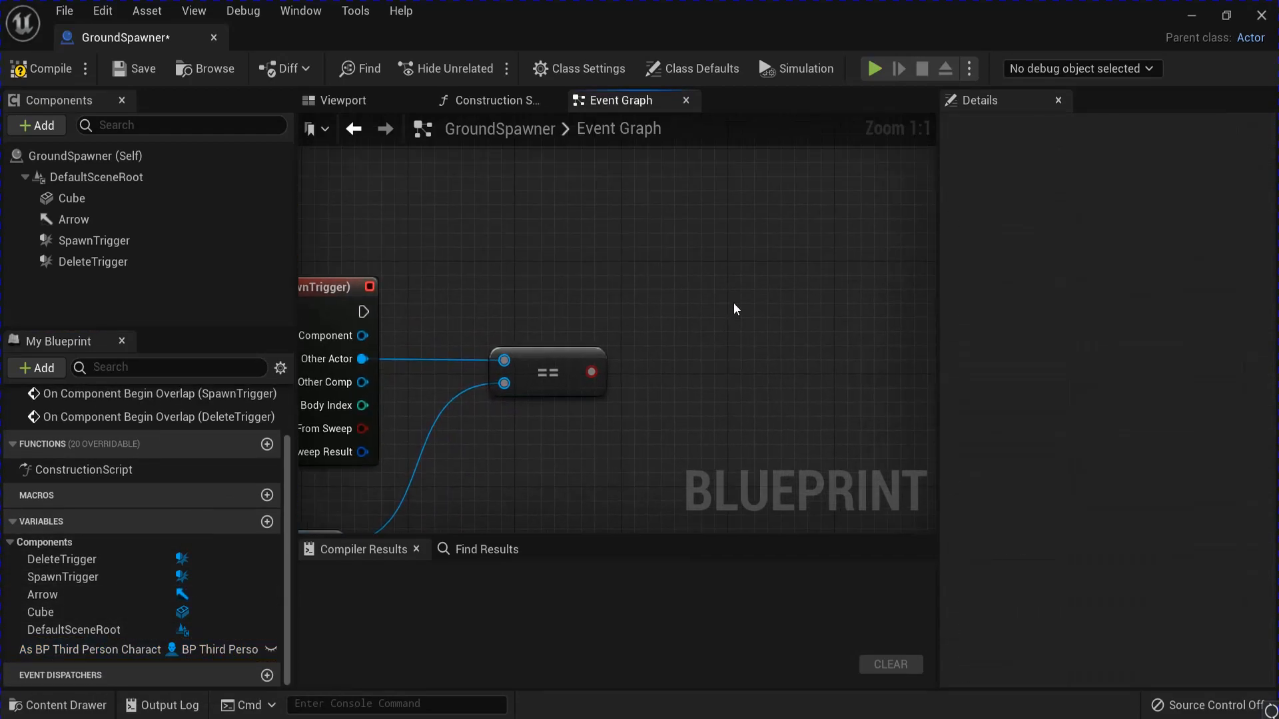
{"action": "mouse_move", "coordinate": [743, 297]}
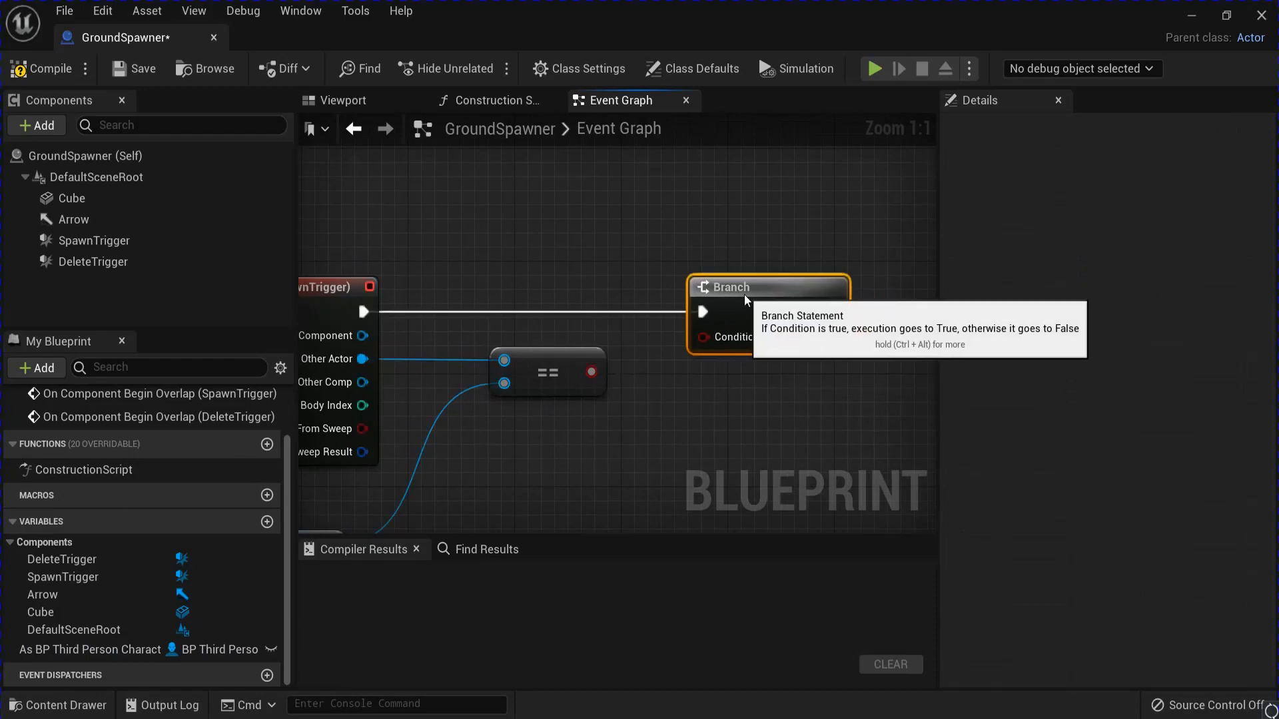
{"action": "mouse_move", "coordinate": [765, 401]}
{"action": "type", "text": "spawna"}
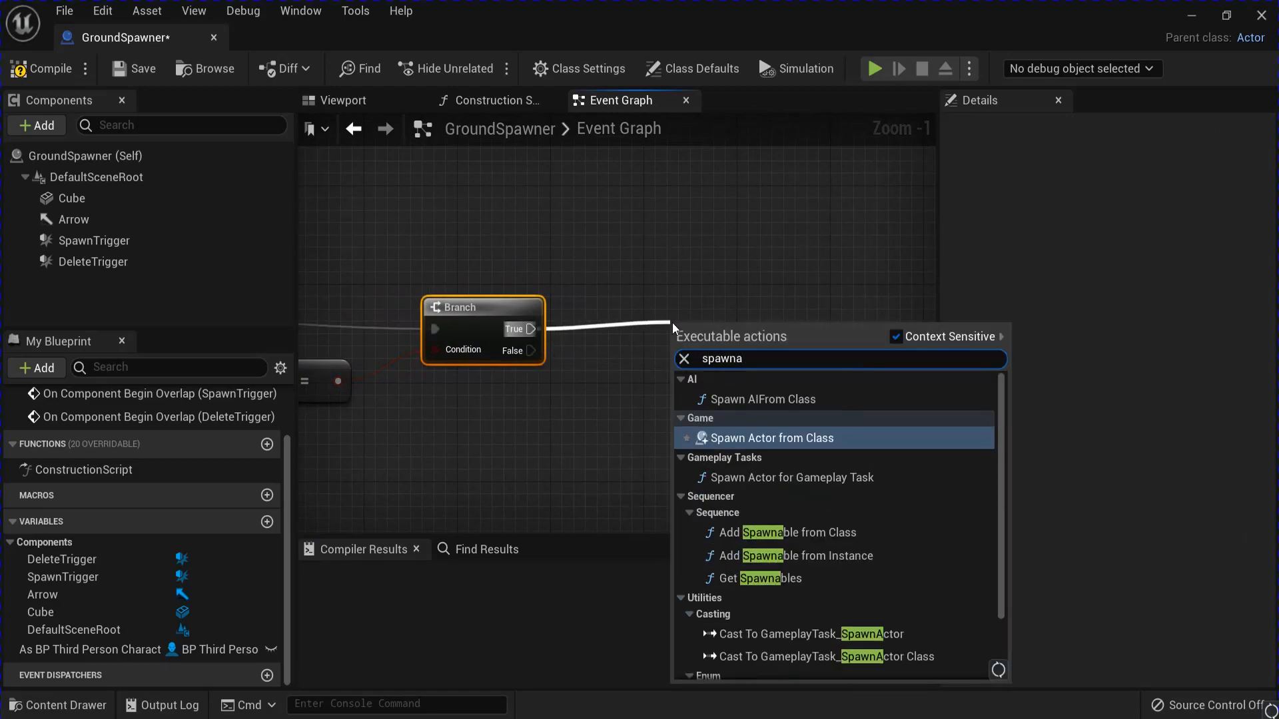
Add a Spawn Actor from Class node set to the GroundSpawner class
{"action": "left_click", "coordinate": [769, 439]}
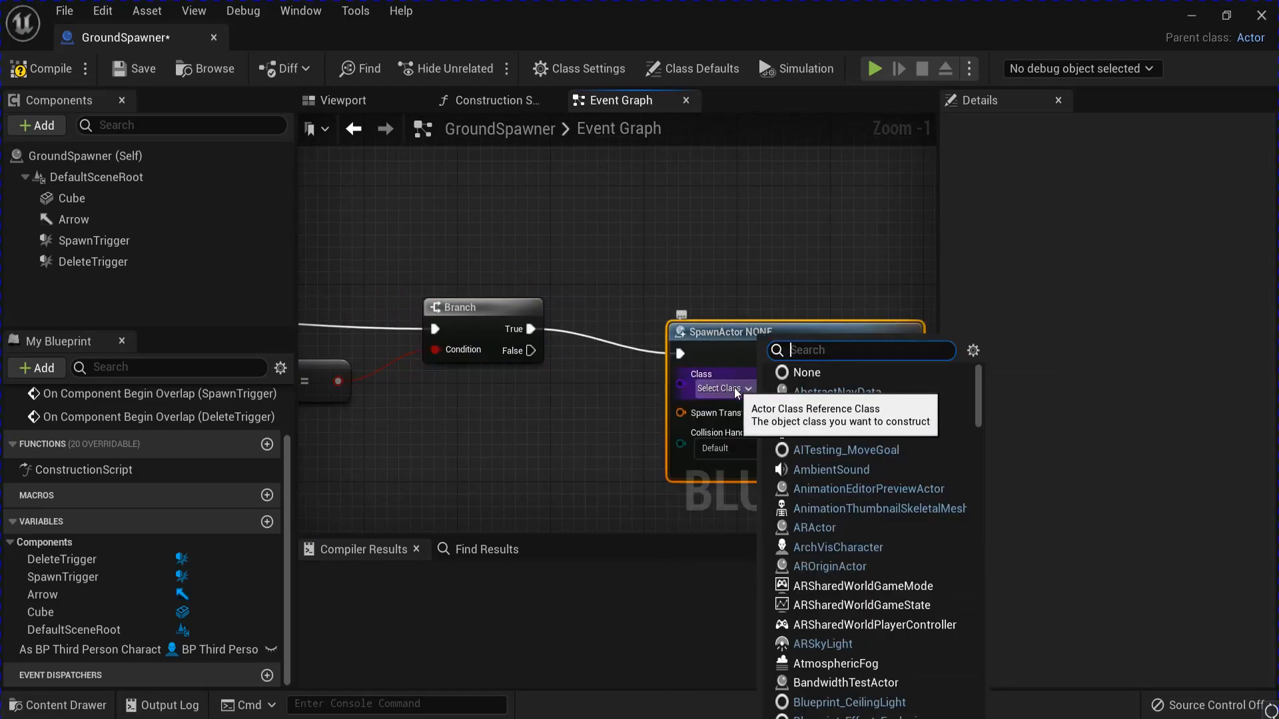
{"action": "type", "text": "grou"}
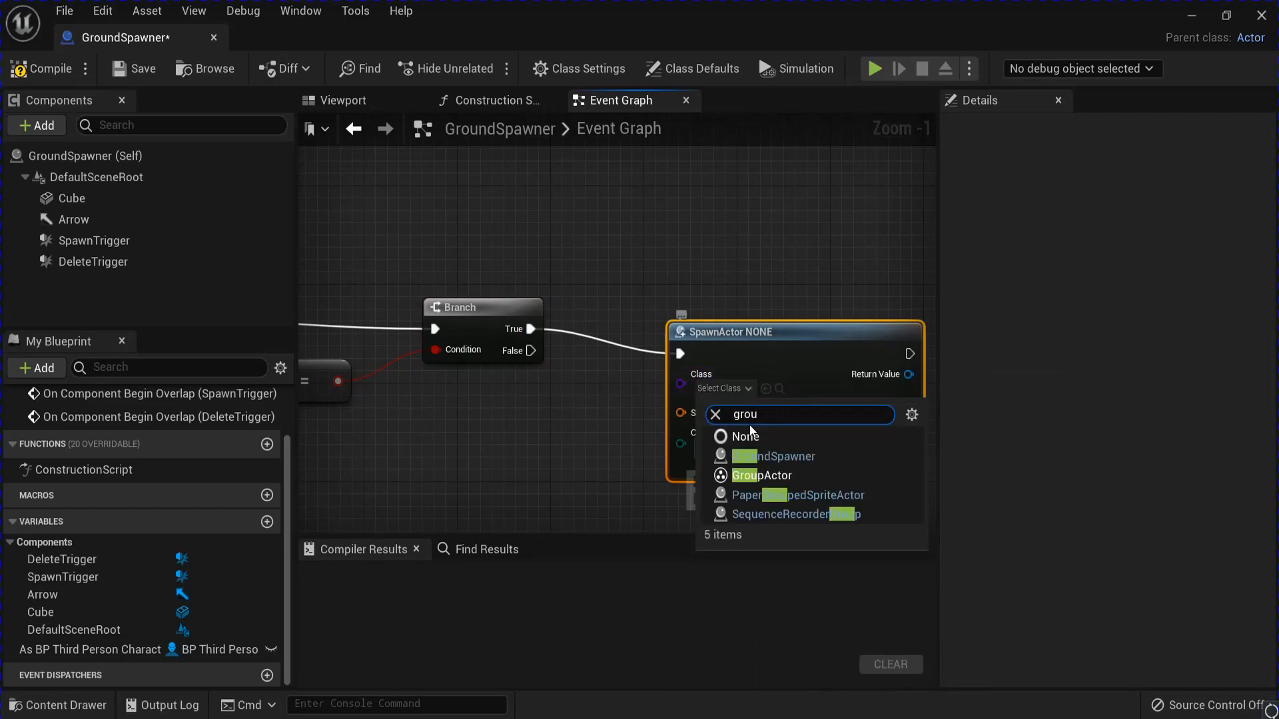
{"action": "left_click", "coordinate": [771, 455]}
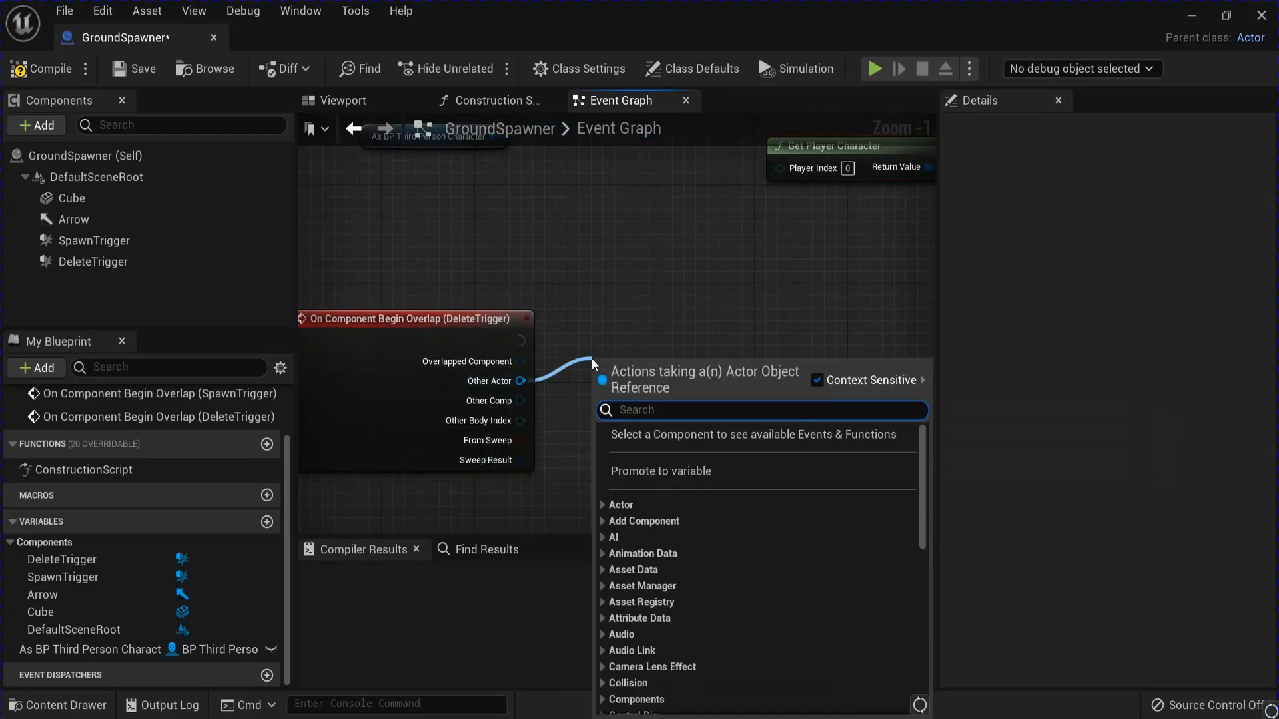
Compare DeleteTrigger's overlapping actor with the player and add Destroy Actor on true
{"action": "left_click", "coordinate": [621, 504]}
{"action": "type", "text": "de"}
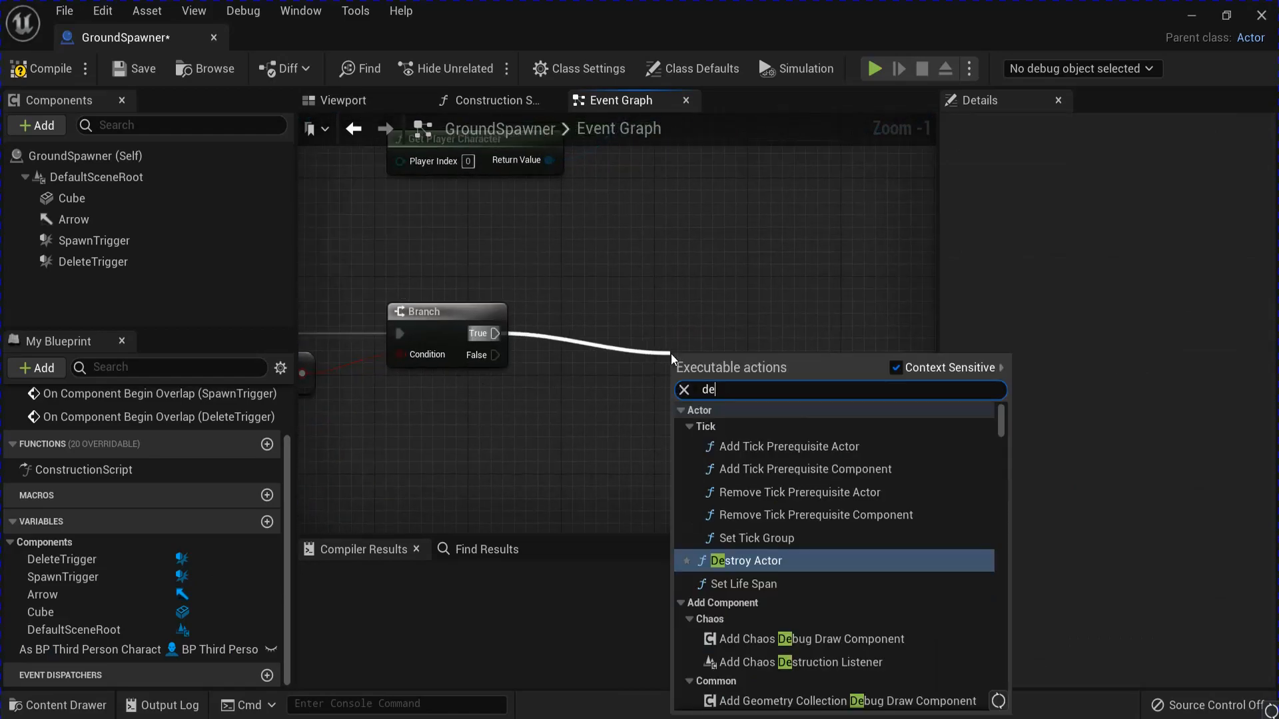
{"action": "left_click", "coordinate": [745, 561]}
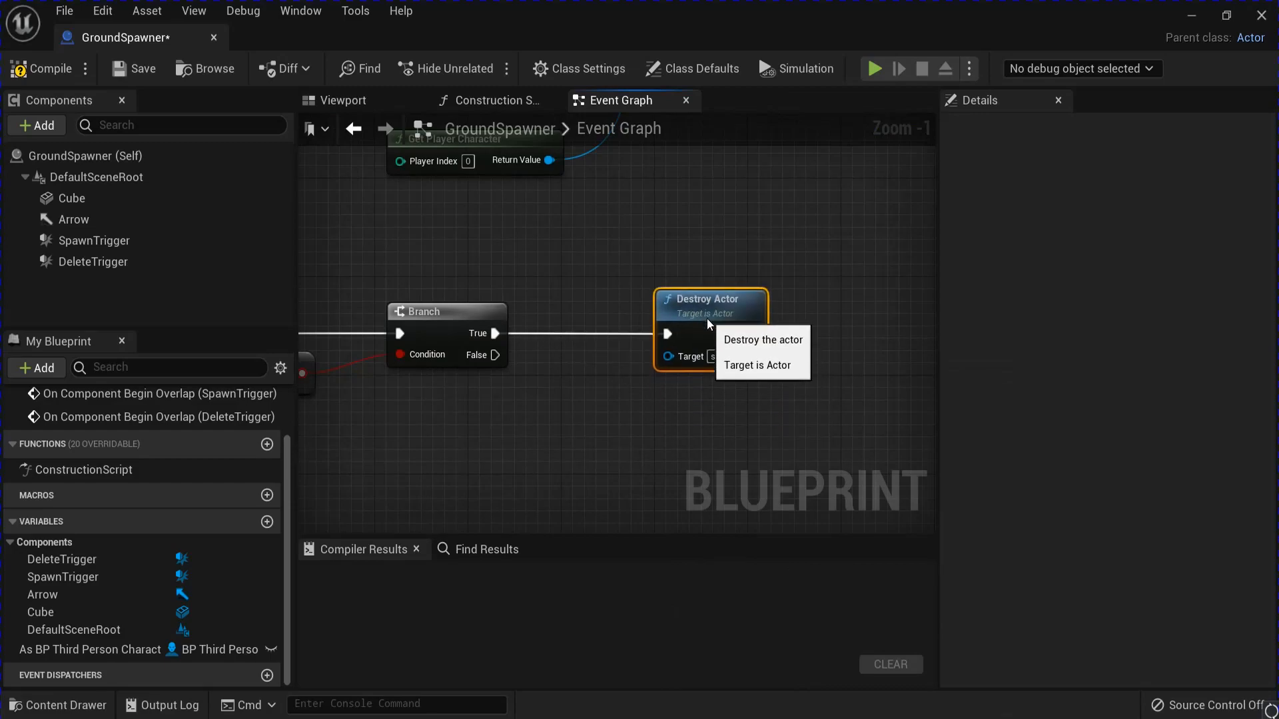
{"action": "scroll", "scroll_direction": "down", "scroll_amount": 3}
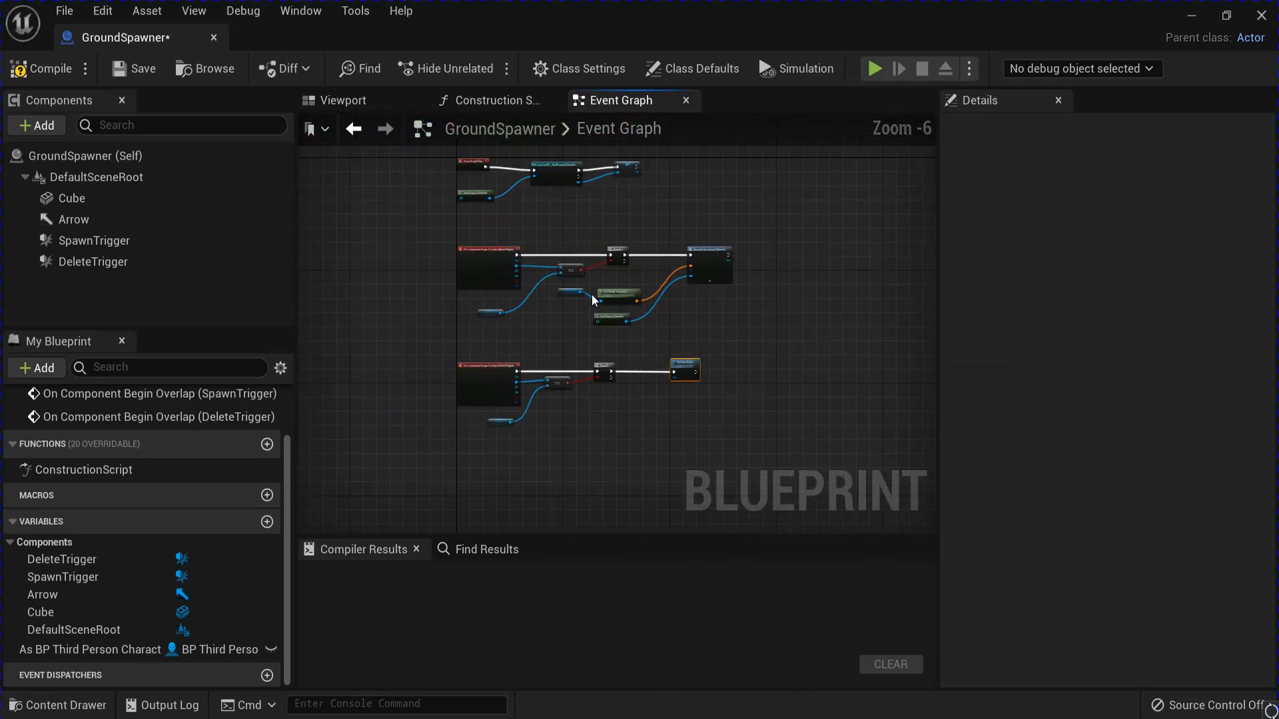
Compile the Blueprint and save it before placing GroundSpawner in the level
{"action": "left_click", "coordinate": [45, 68]}
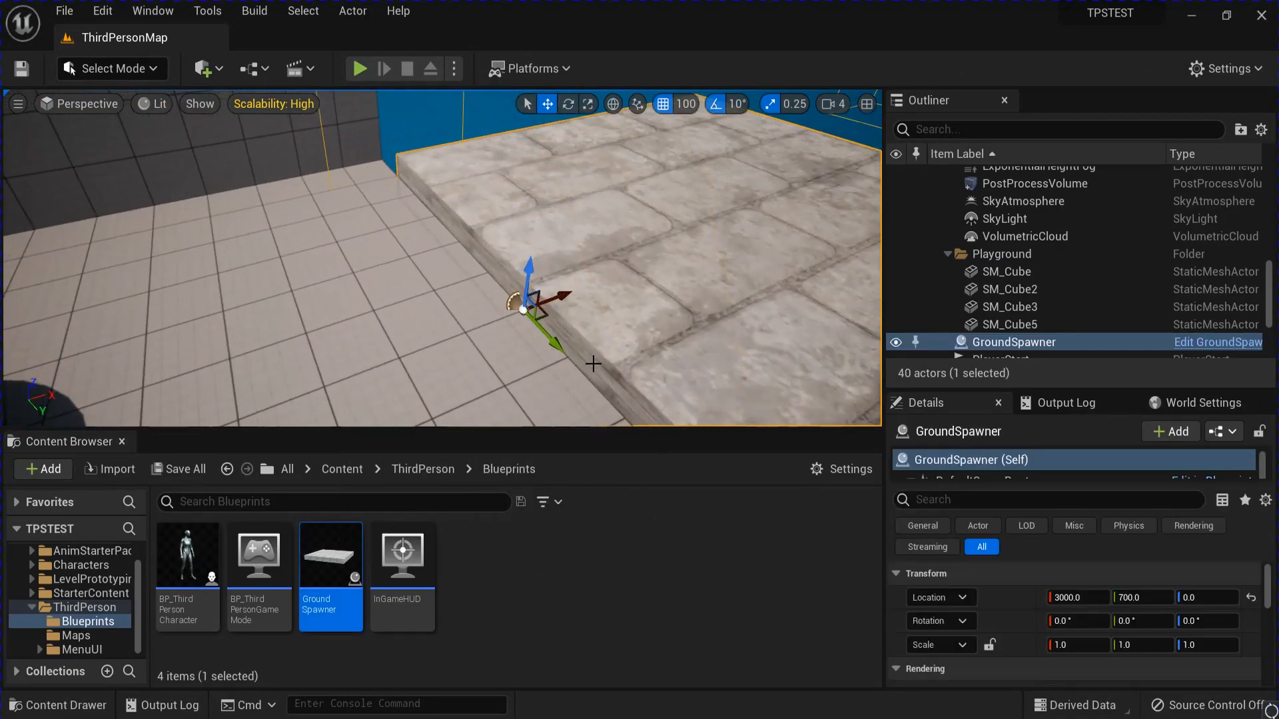
{"action": "left_click", "coordinate": [64, 11]}
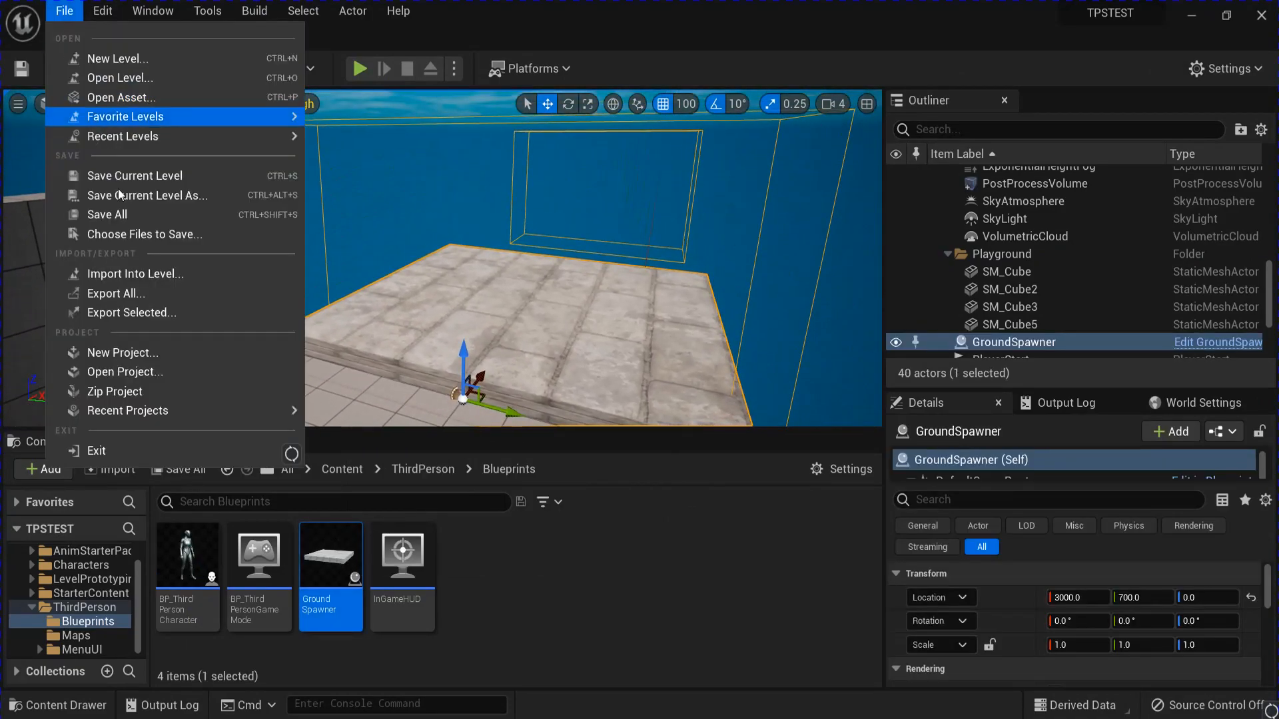
Start play-in-editor and focus the game view to run the character toward the platform
{"action": "left_click", "coordinate": [358, 68]}
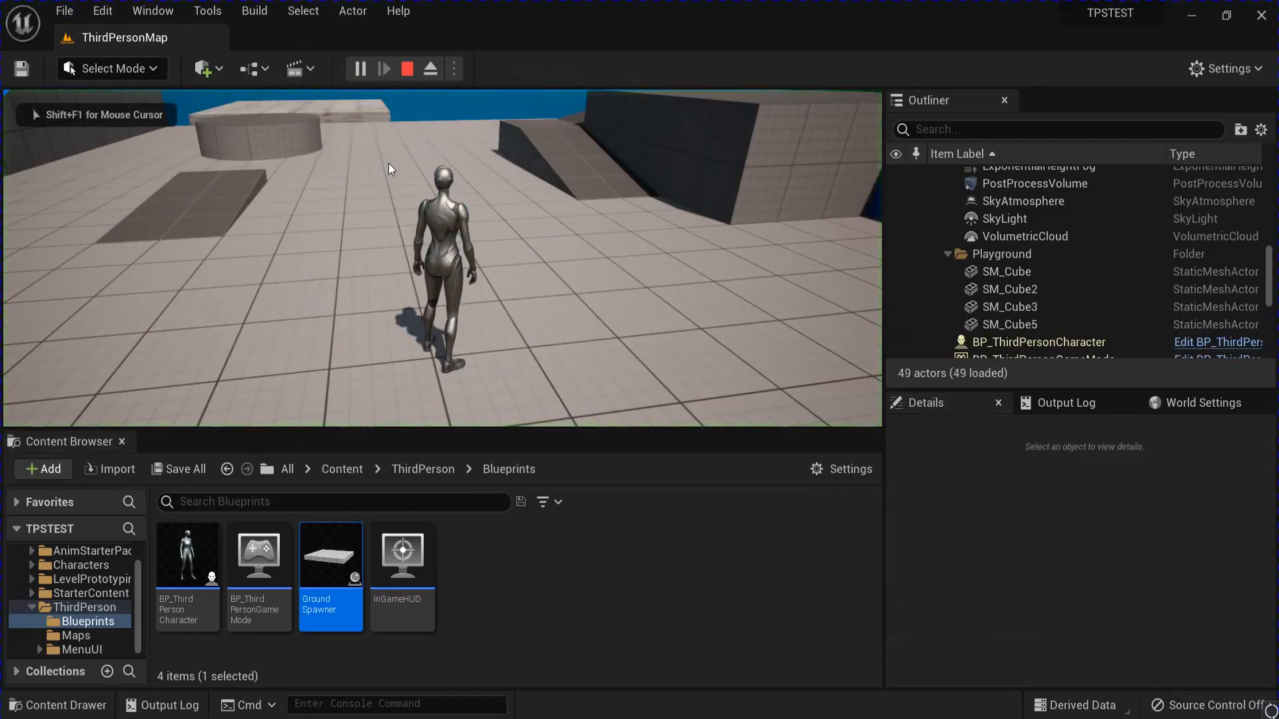
{"action": "left_click", "coordinate": [384, 67]}
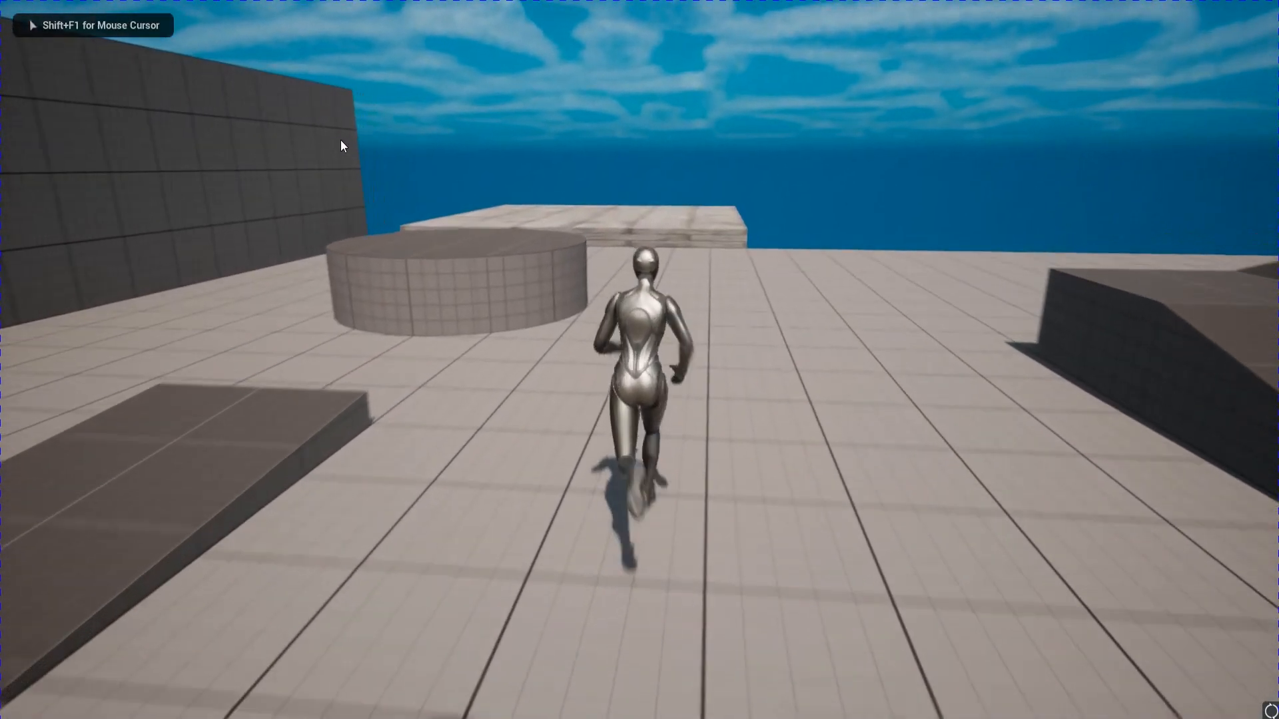